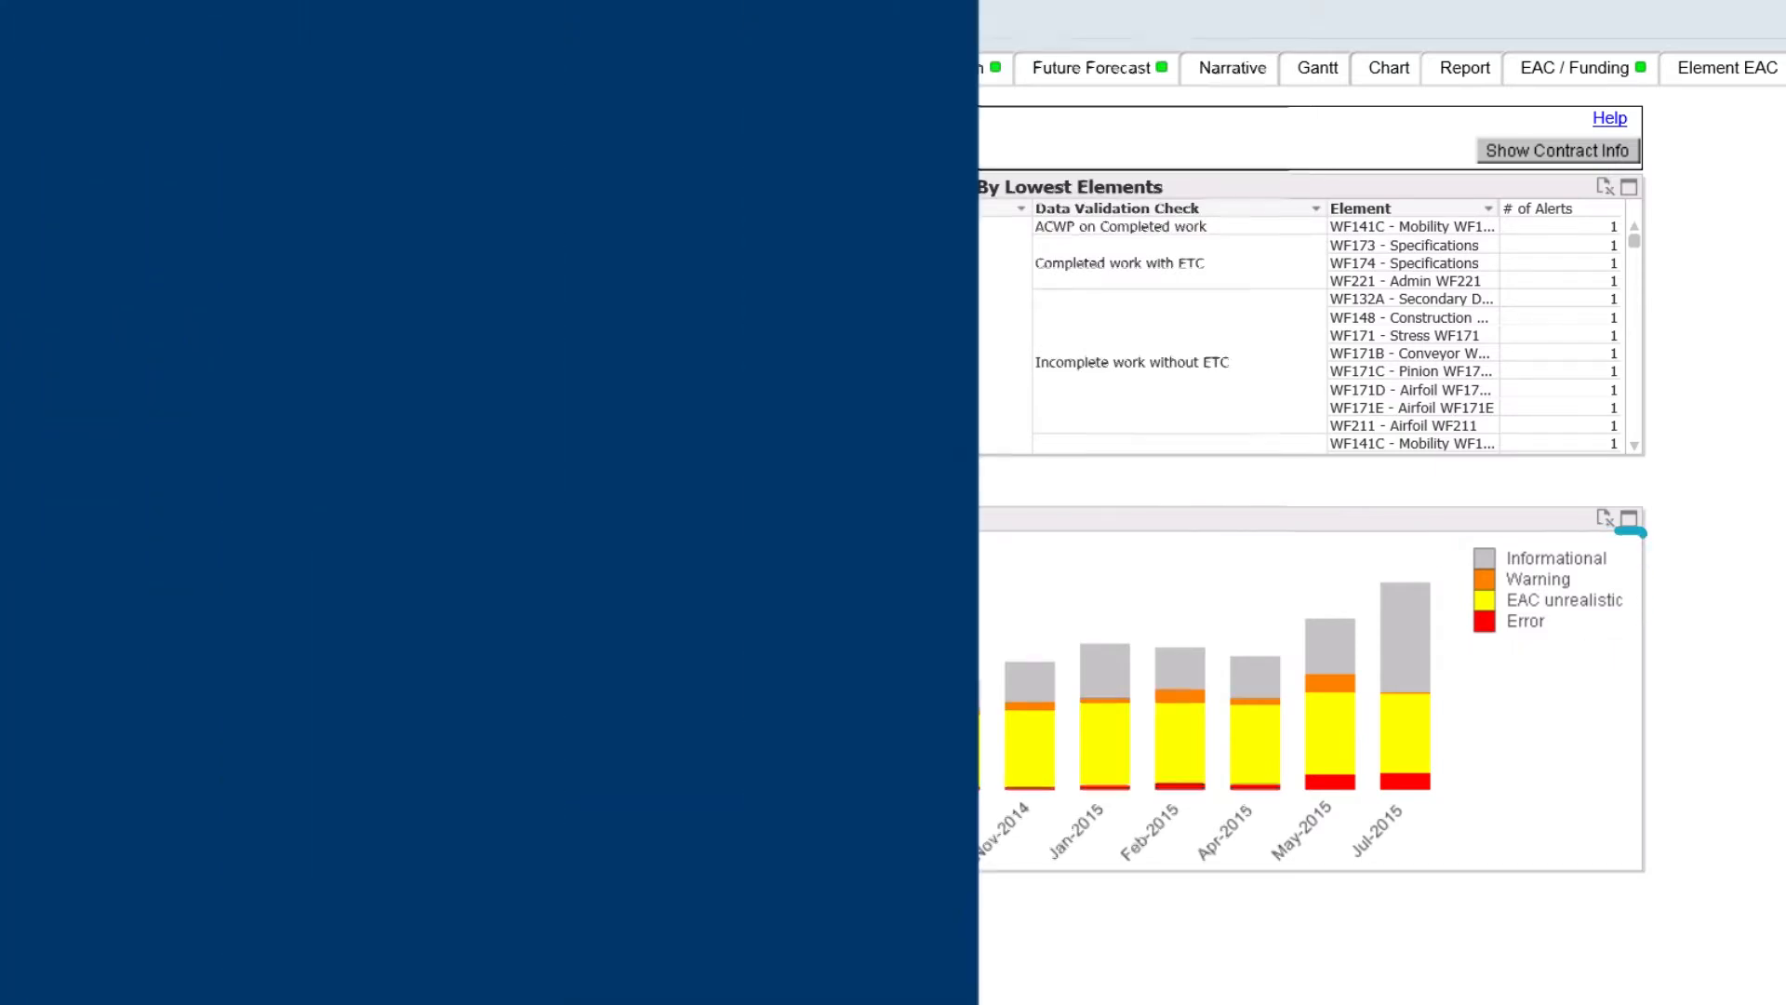
# Step: Show the Emerging Issues sheet for contract BR1, May 2015, with SV/CV issues and trending arrows
pyautogui.click(444, 63)
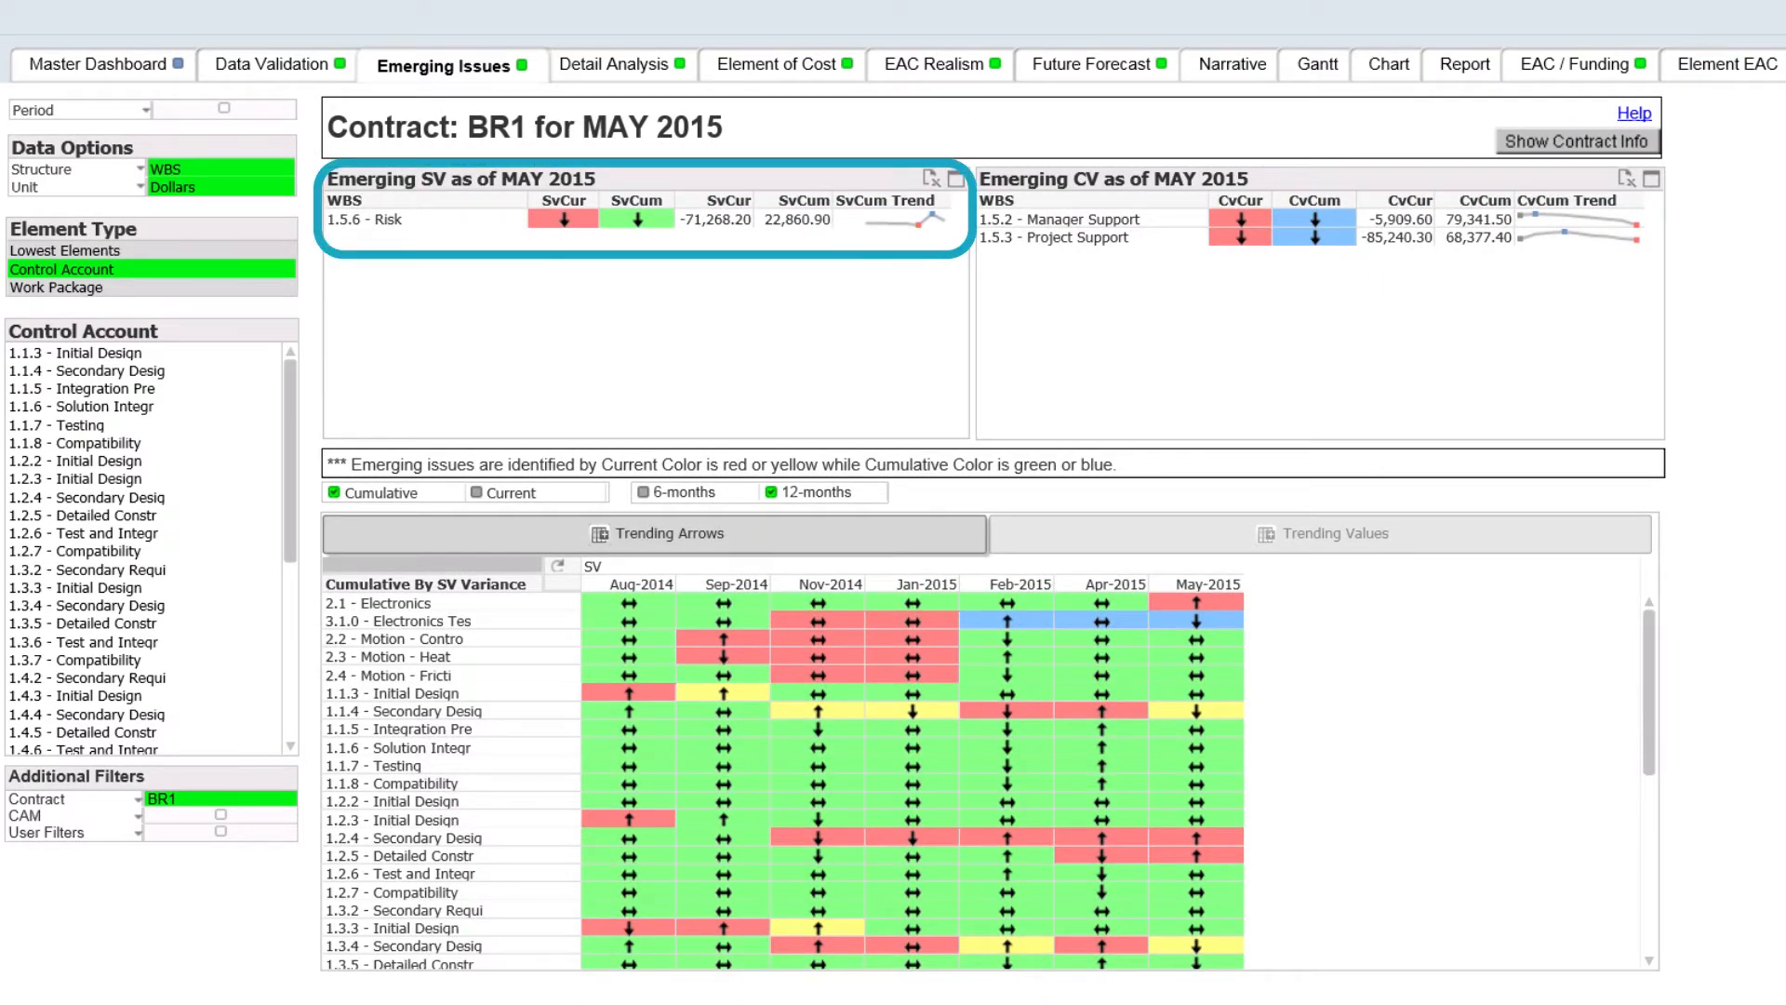
# Step: Show EAC Realism for contract LJ1, then move on to the Future Forecast sheet
pyautogui.click(614, 63)
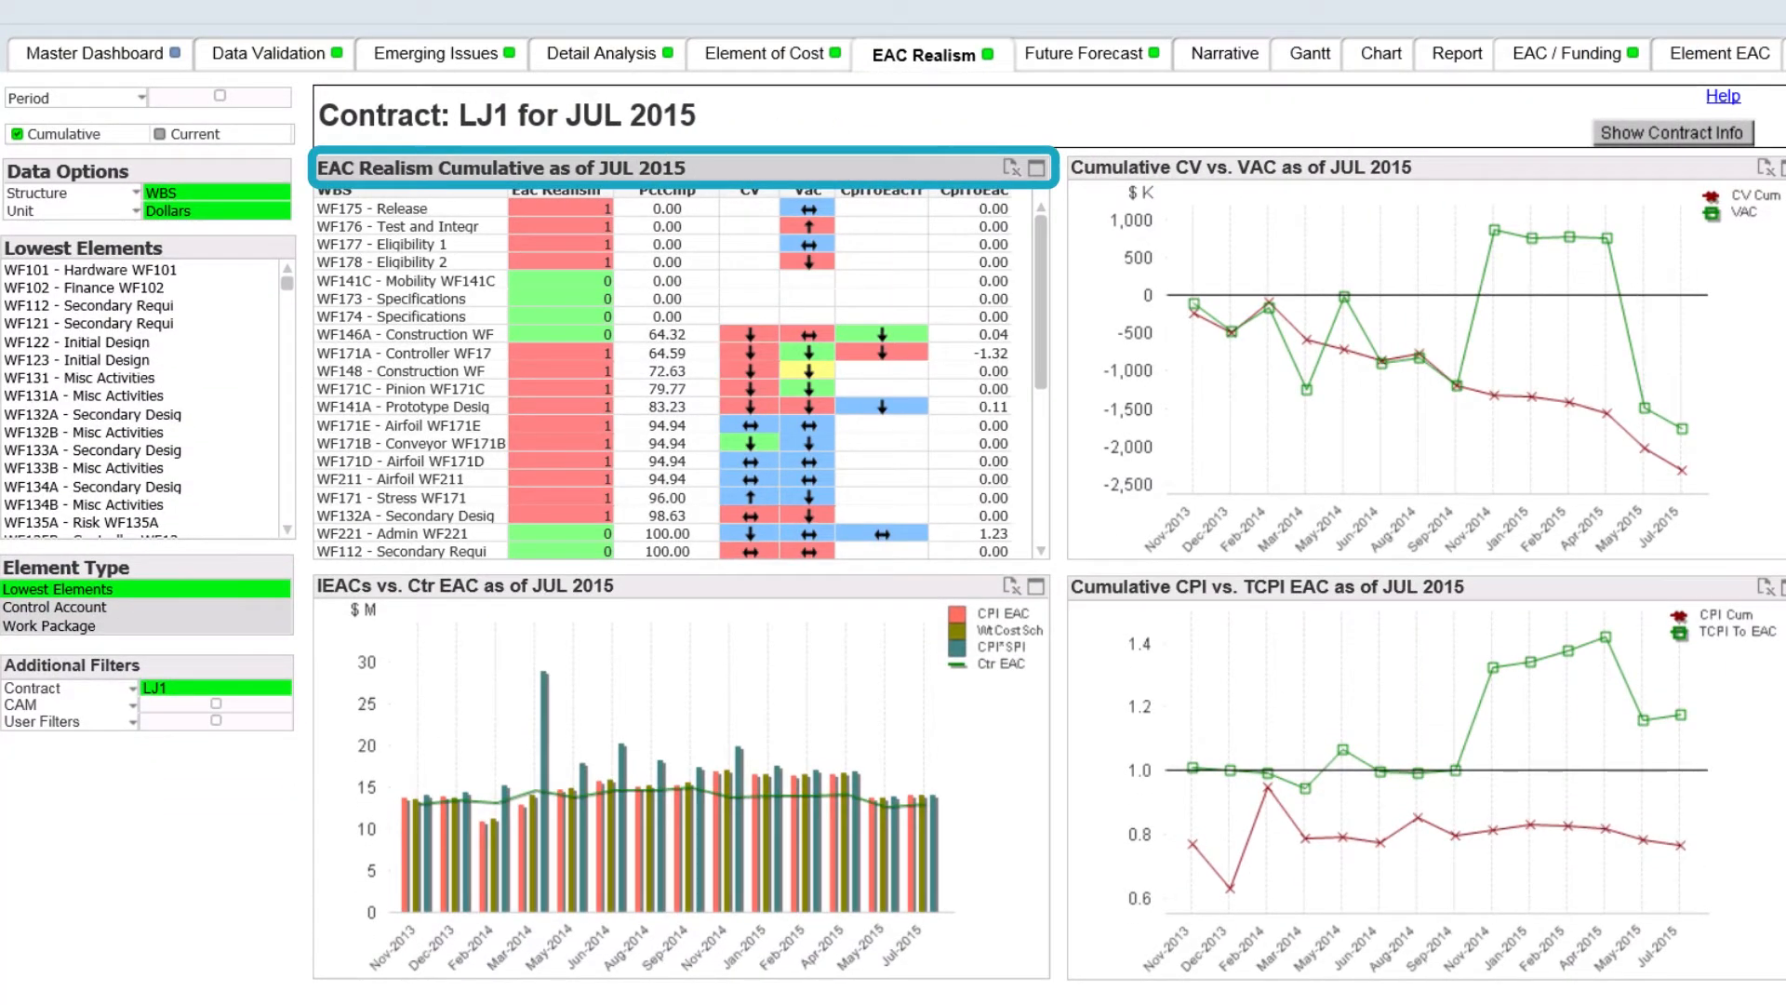
pyautogui.click(1082, 52)
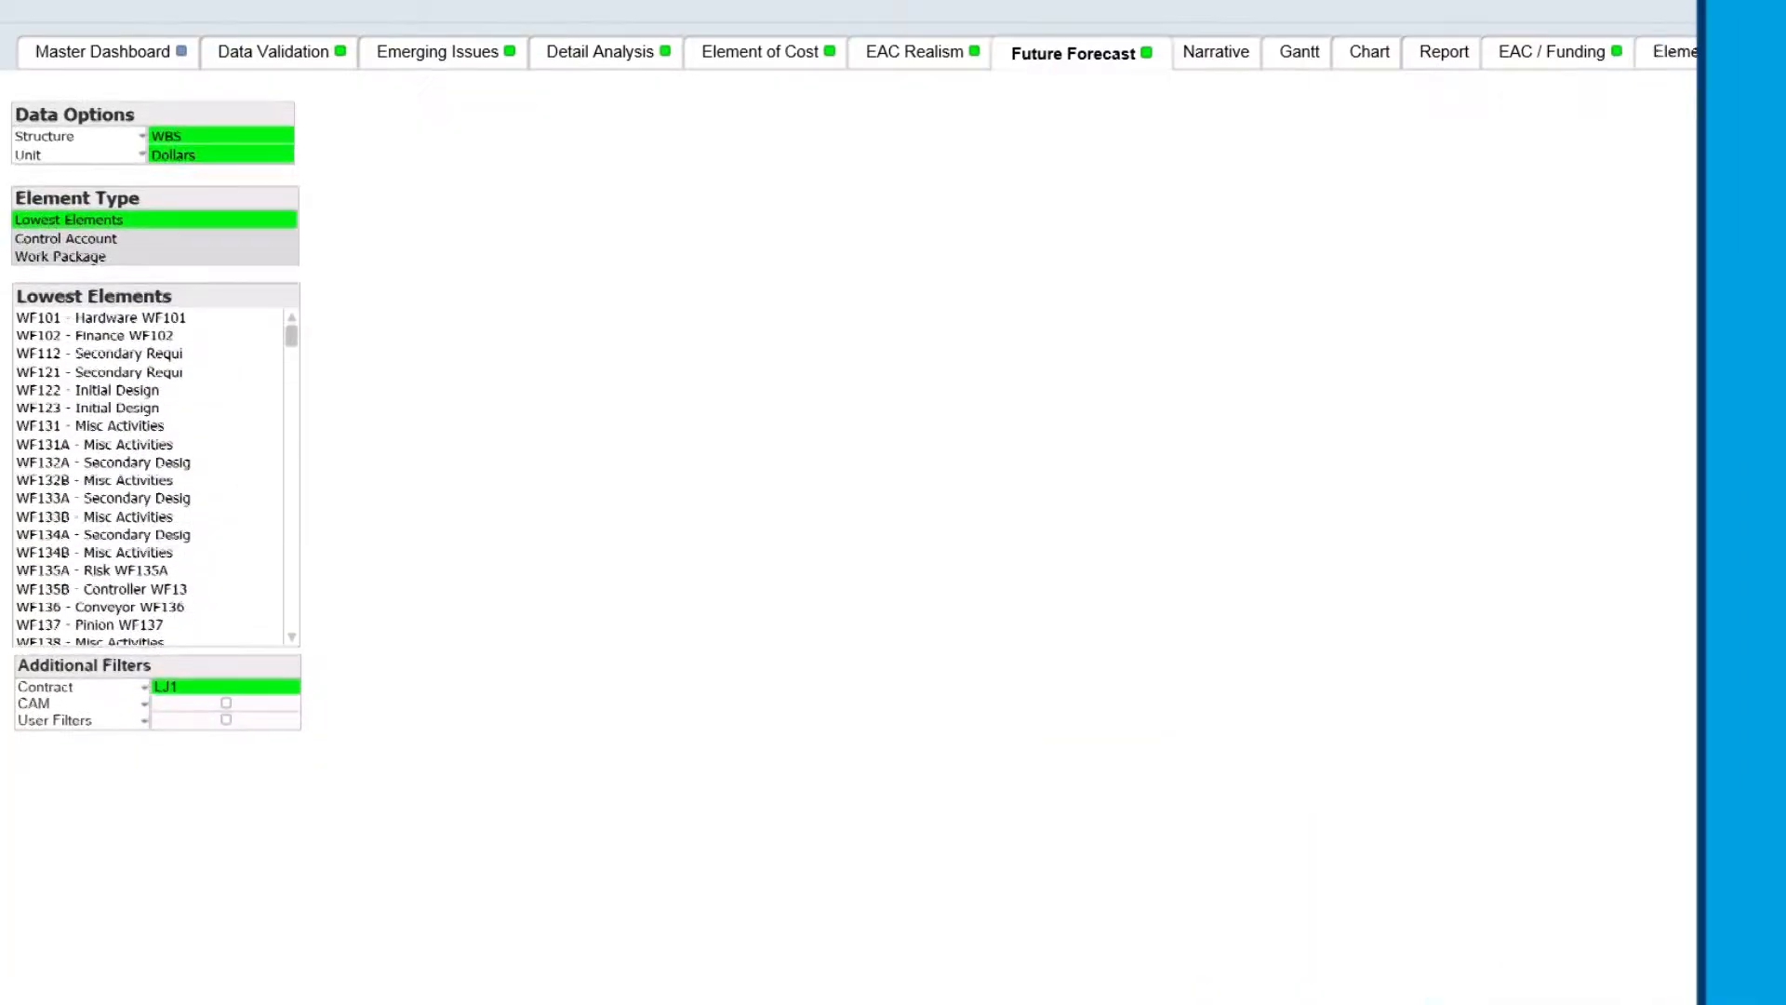
# Step: Review the Master Dashboard SV/CV/VAC summary, then switch to the Data Validation alerts sheet
pyautogui.click(762, 52)
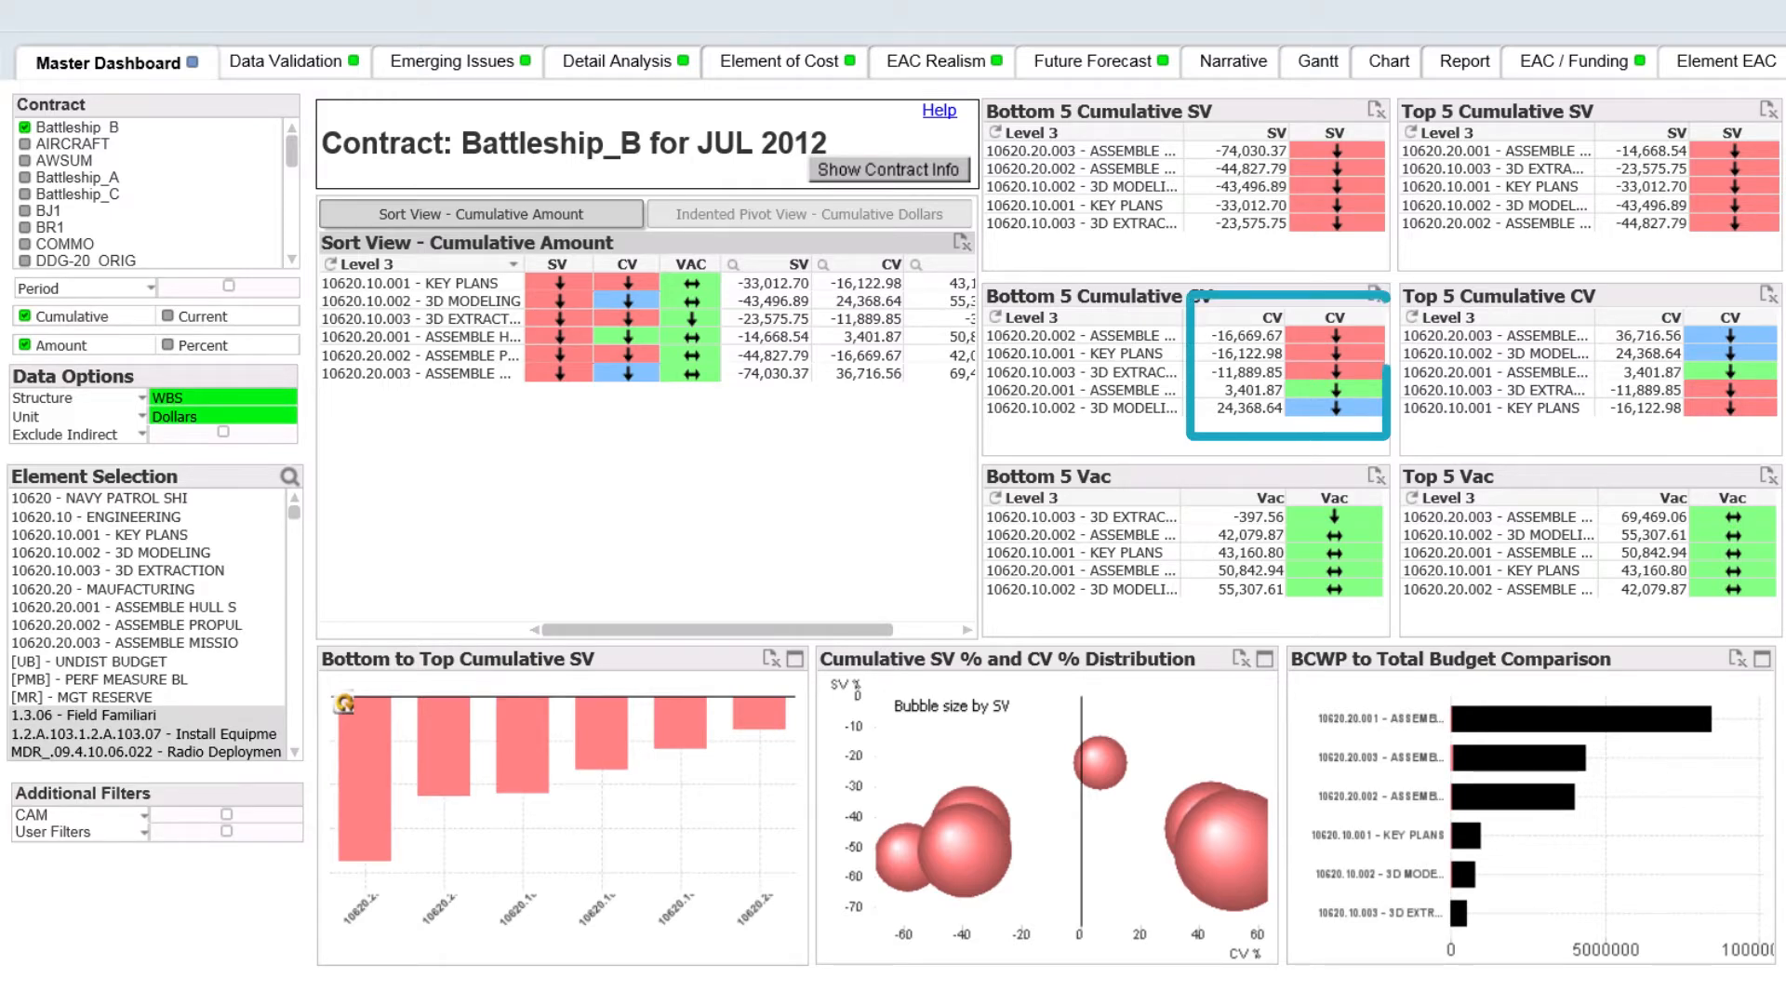
pyautogui.click(287, 59)
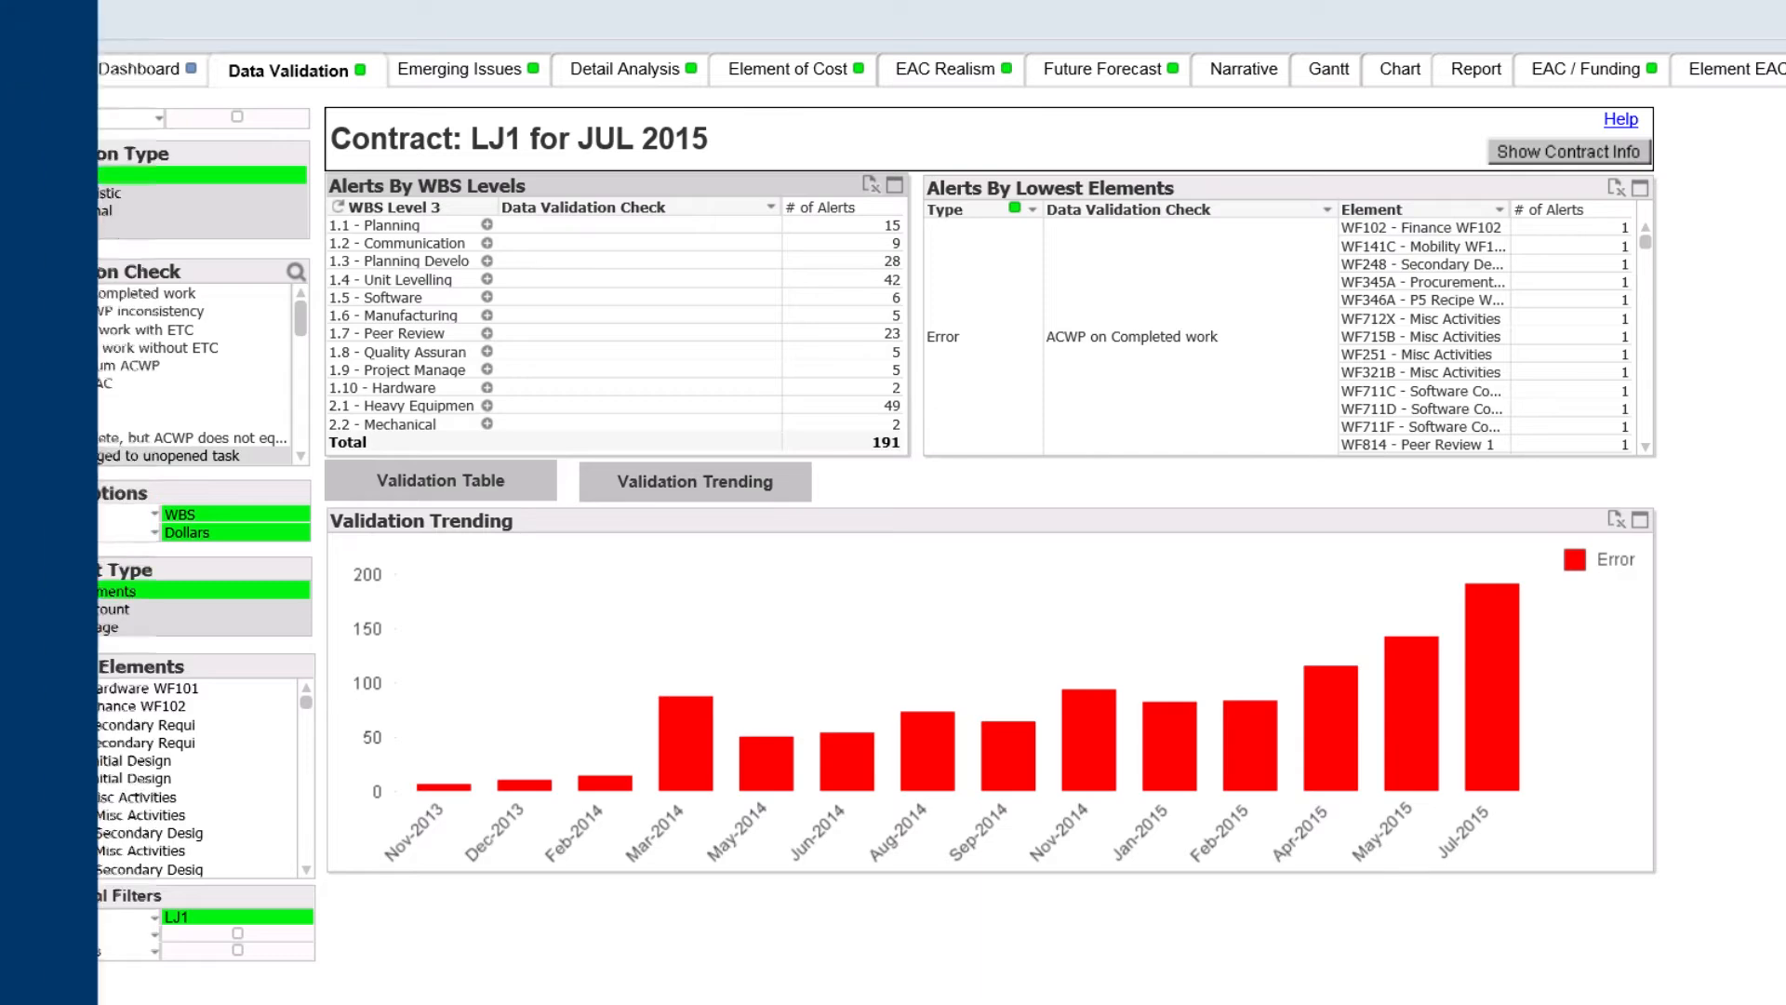
# Step: Filter Validation Type to Warning, then to EAC unrealistic alerts for contract LJ1
pyautogui.click(47, 173)
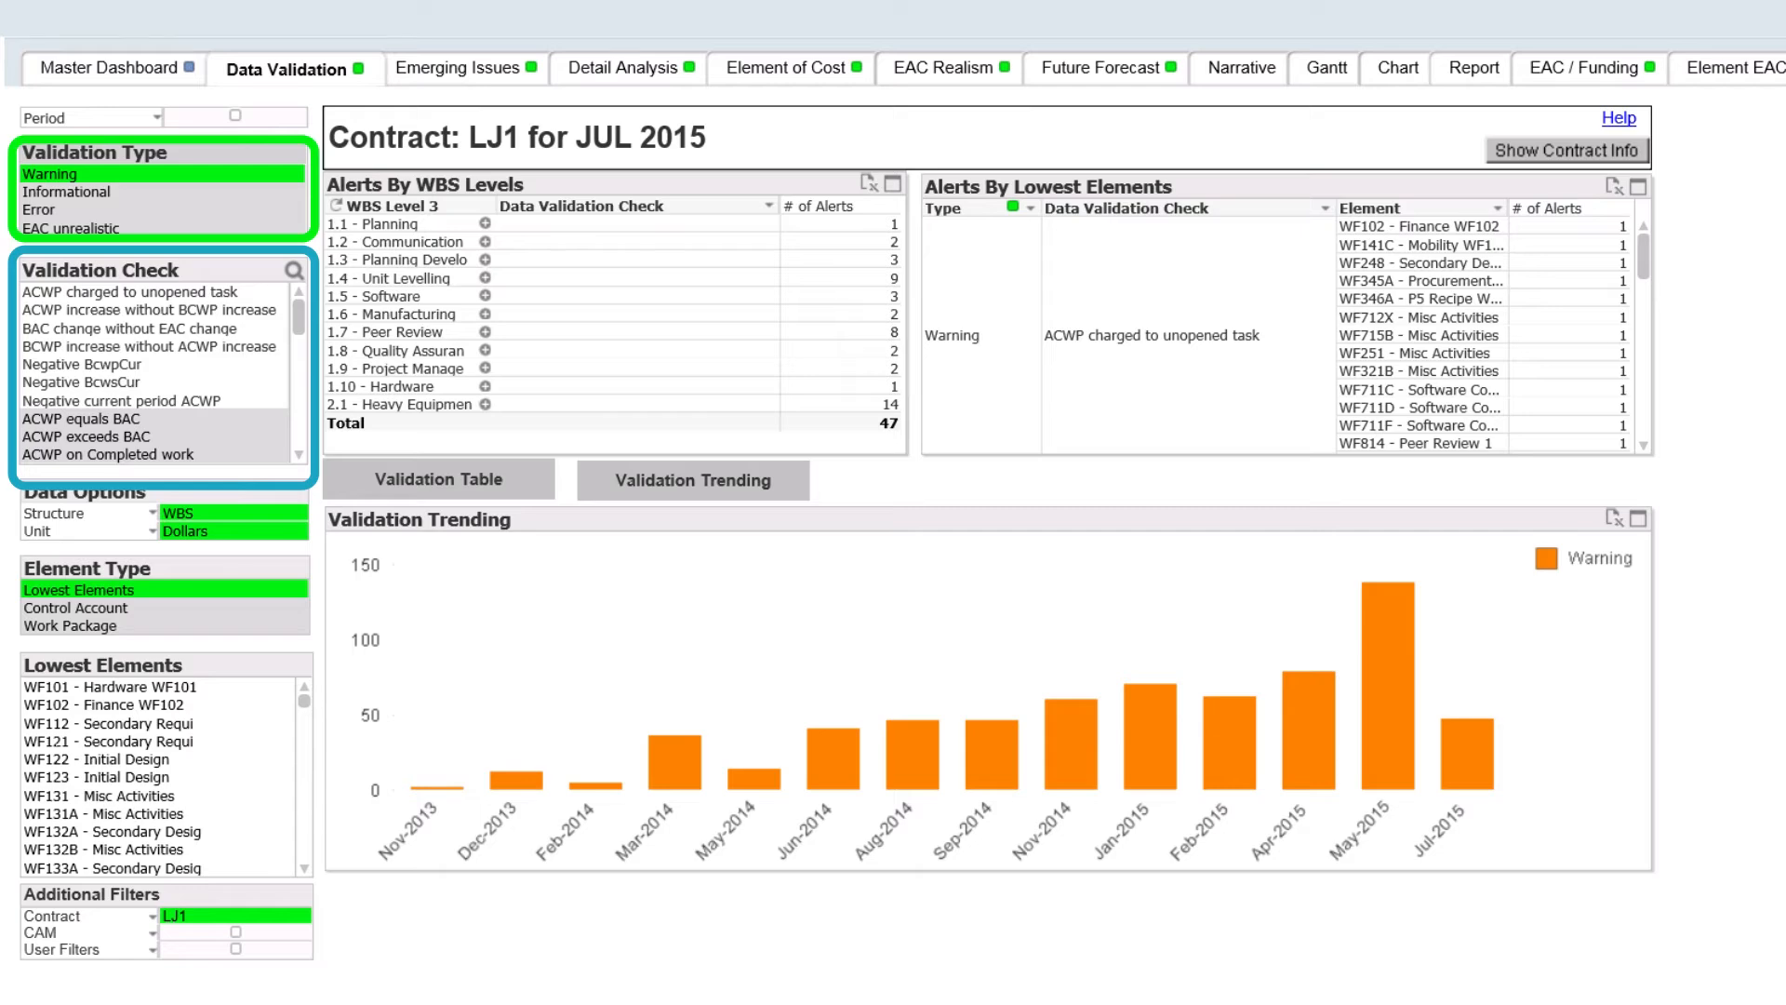
pyautogui.click(70, 229)
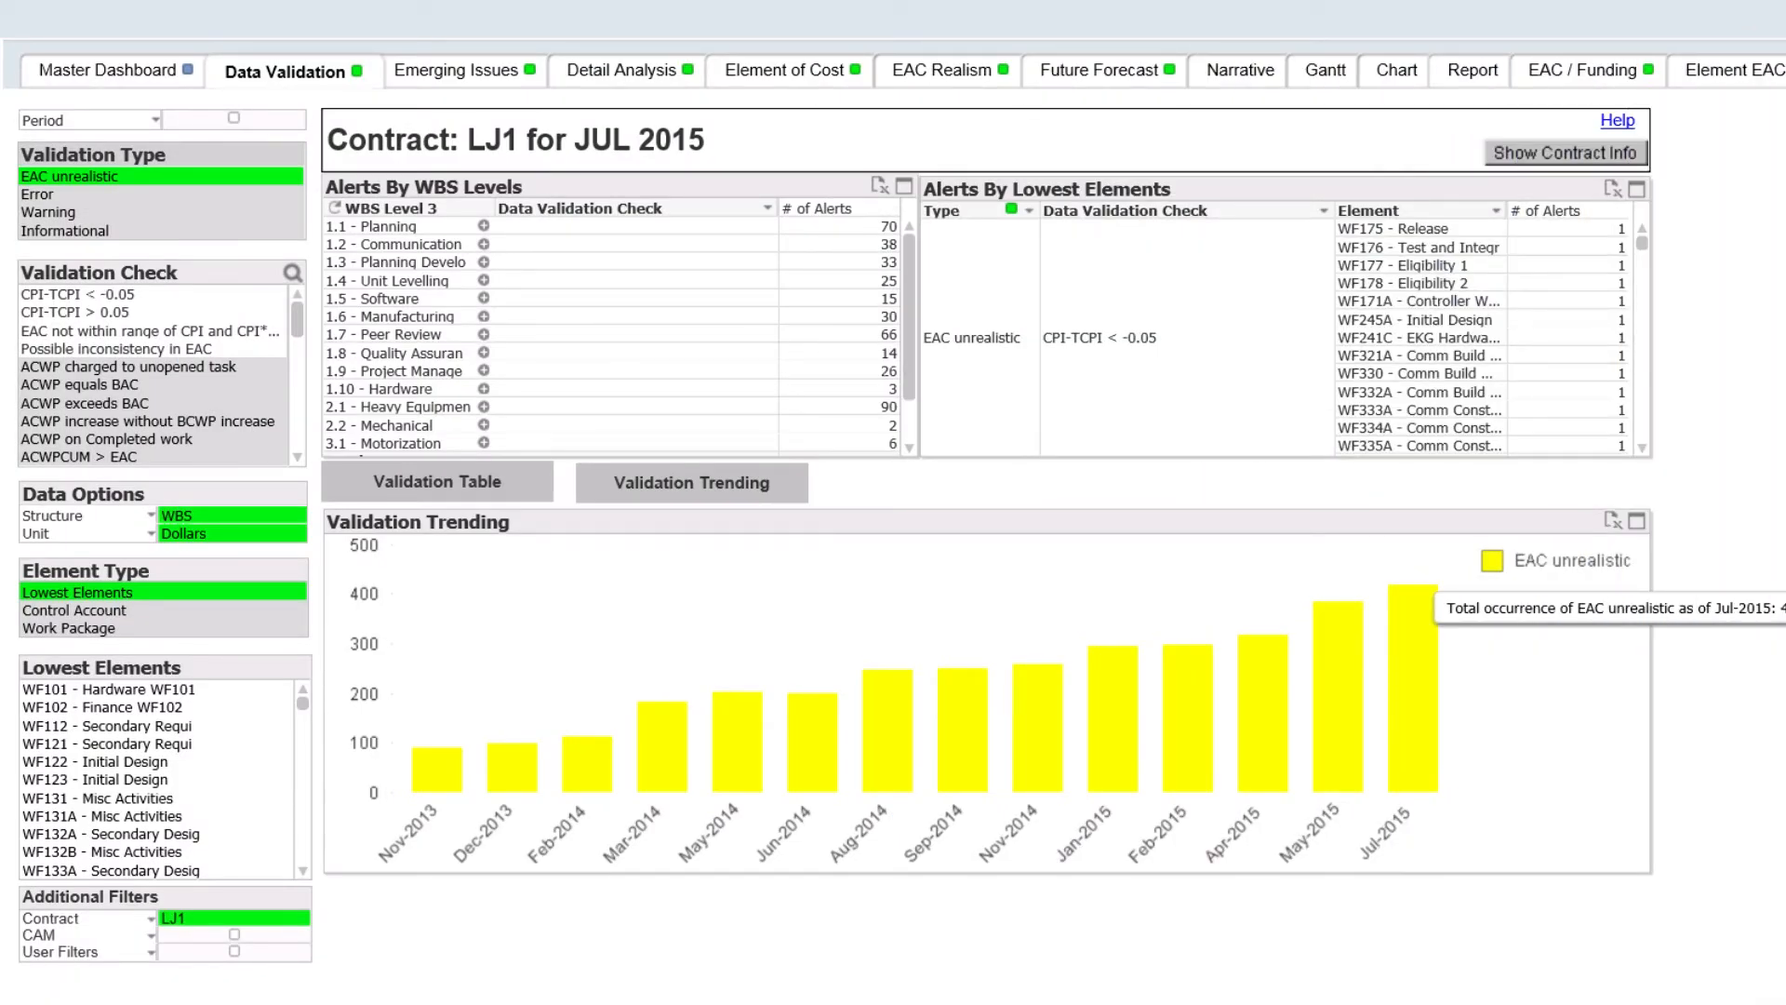